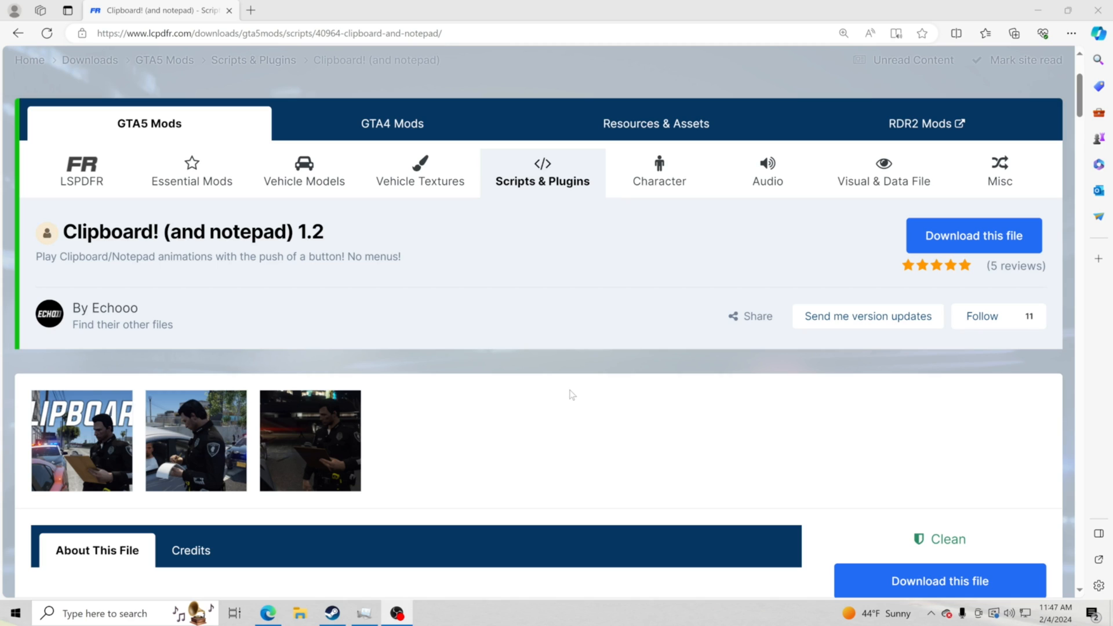
mouse_move(163, 320)
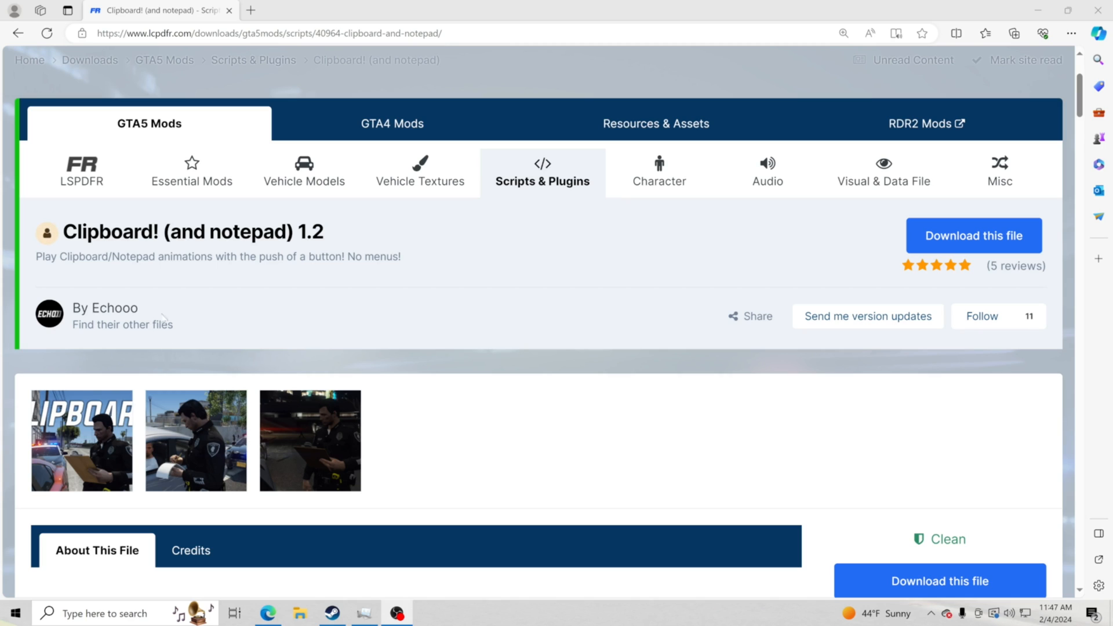
mouse_move(398, 304)
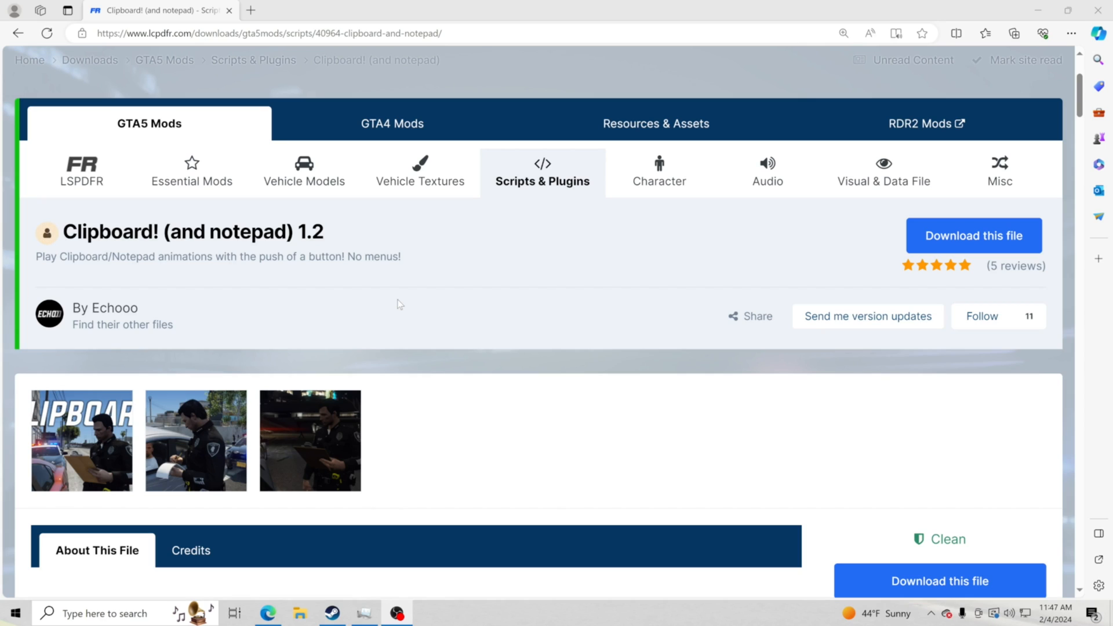
mouse_move(422, 298)
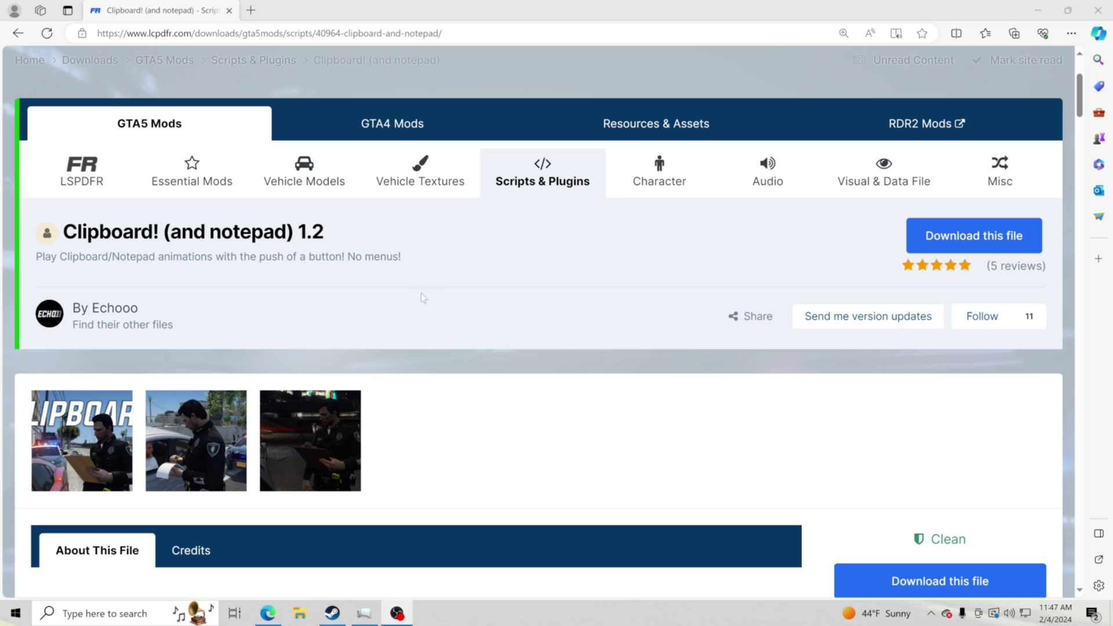
mouse_move(76, 336)
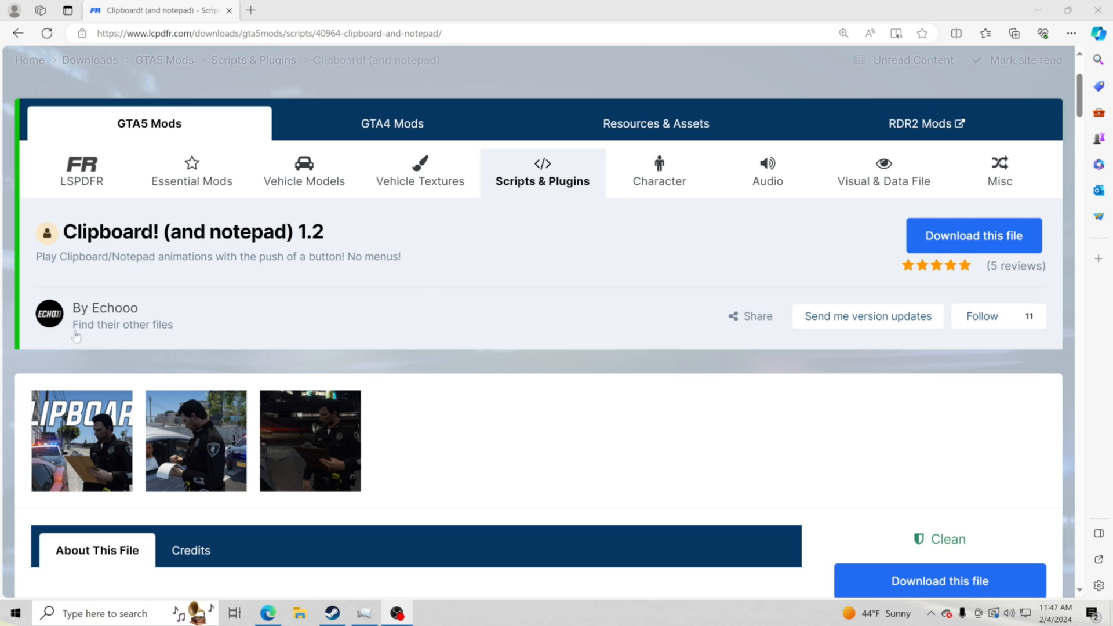
mouse_move(369, 304)
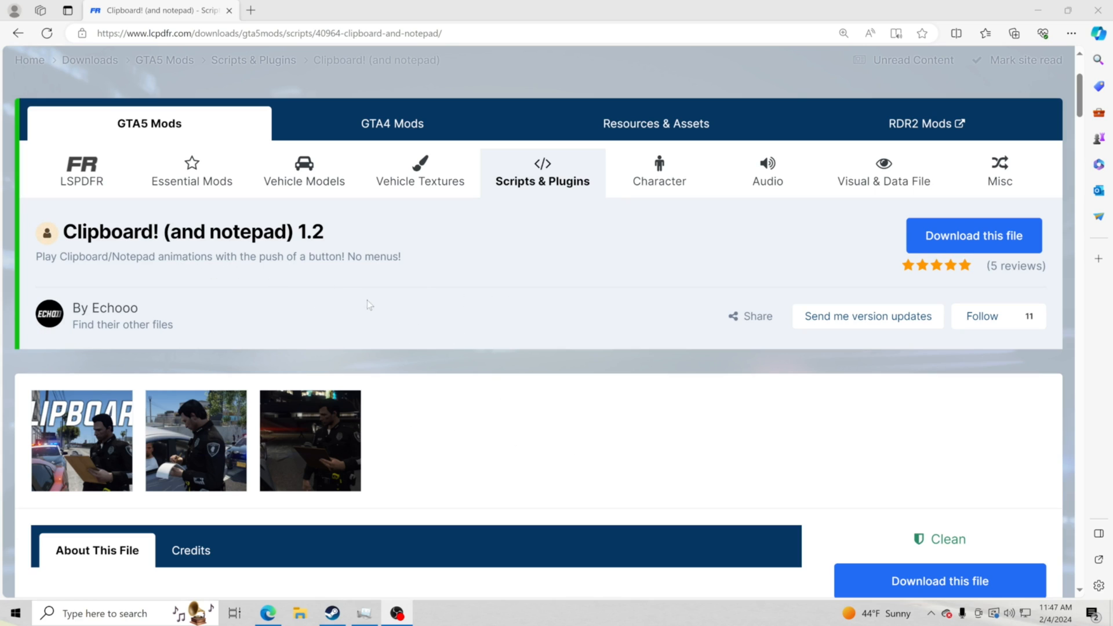
mouse_move(532, 331)
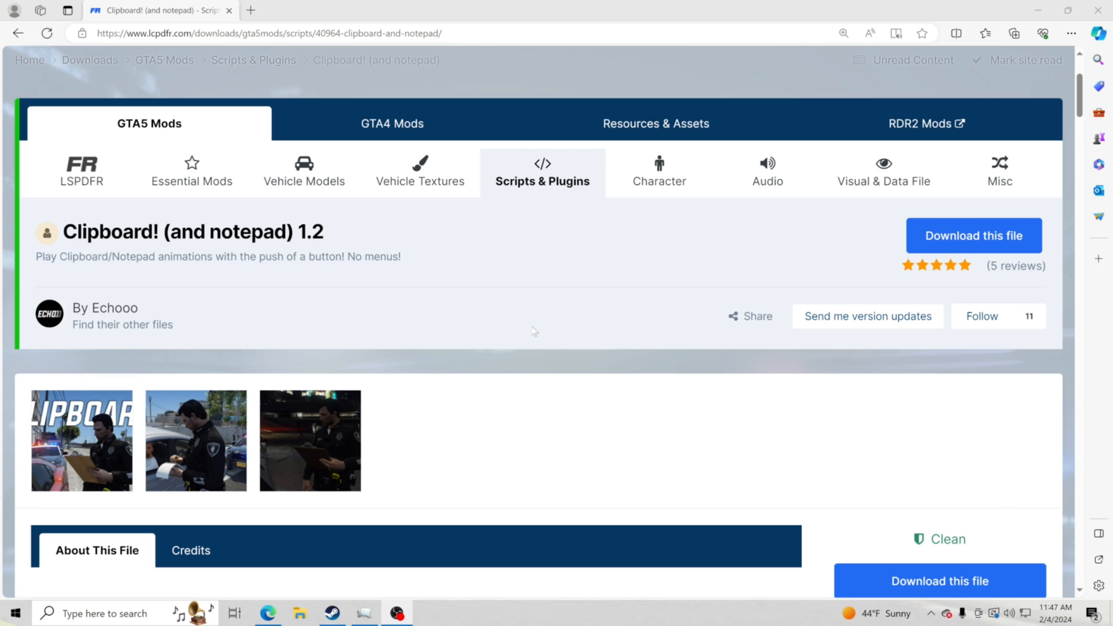
Browse Grand Theft Auto V's local files from the Steam Library via Manage.
left_click(330, 612)
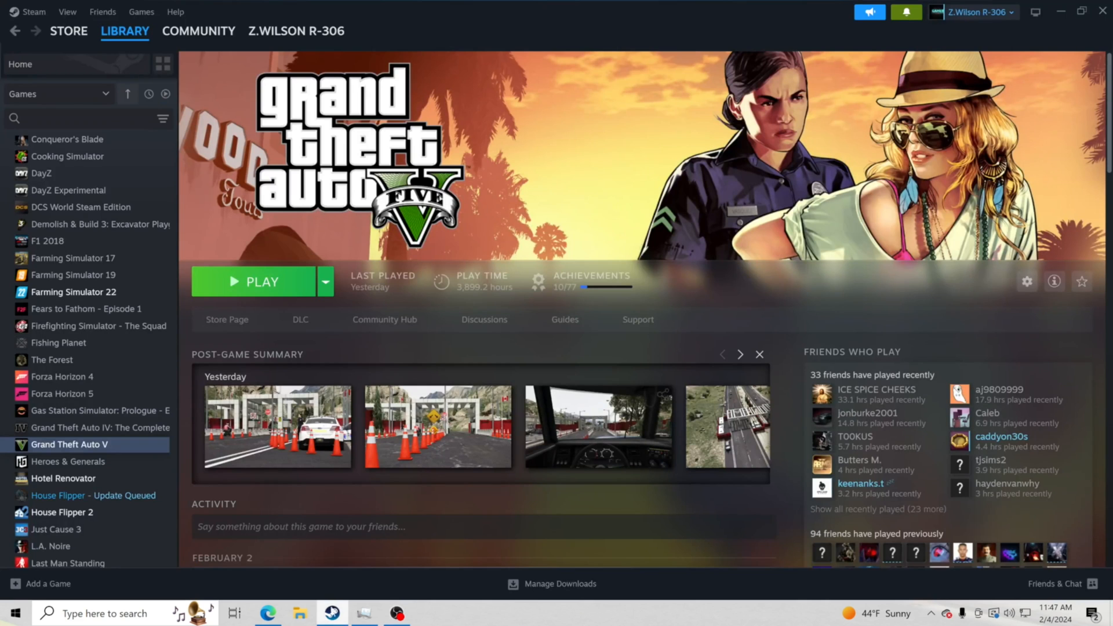
mouse_move(93, 444)
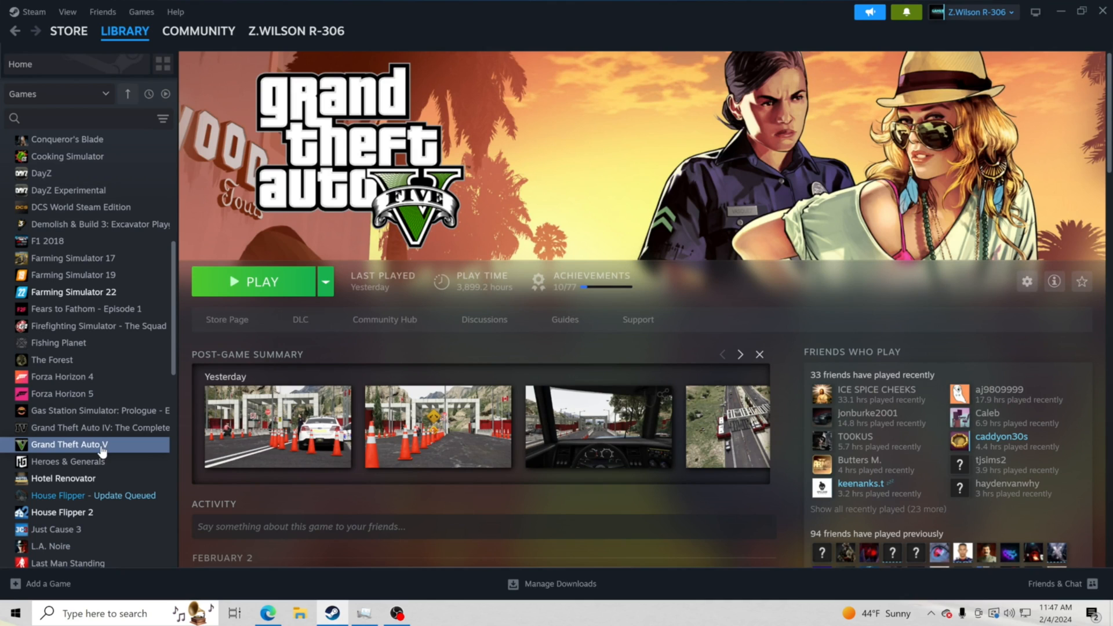
right_click(69, 445)
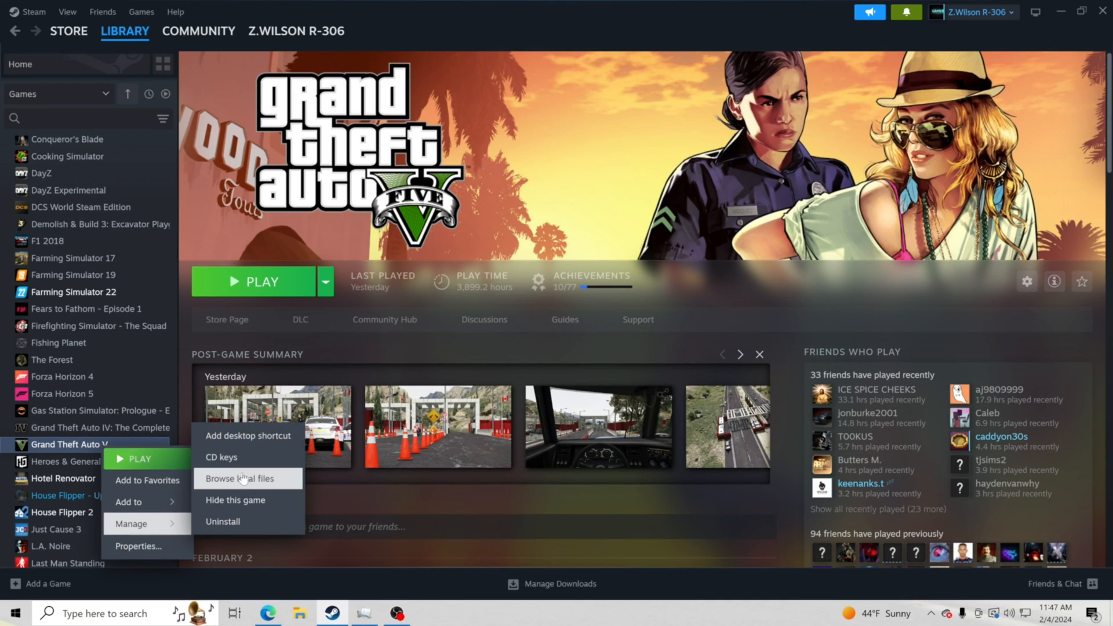
left_click(385, 548)
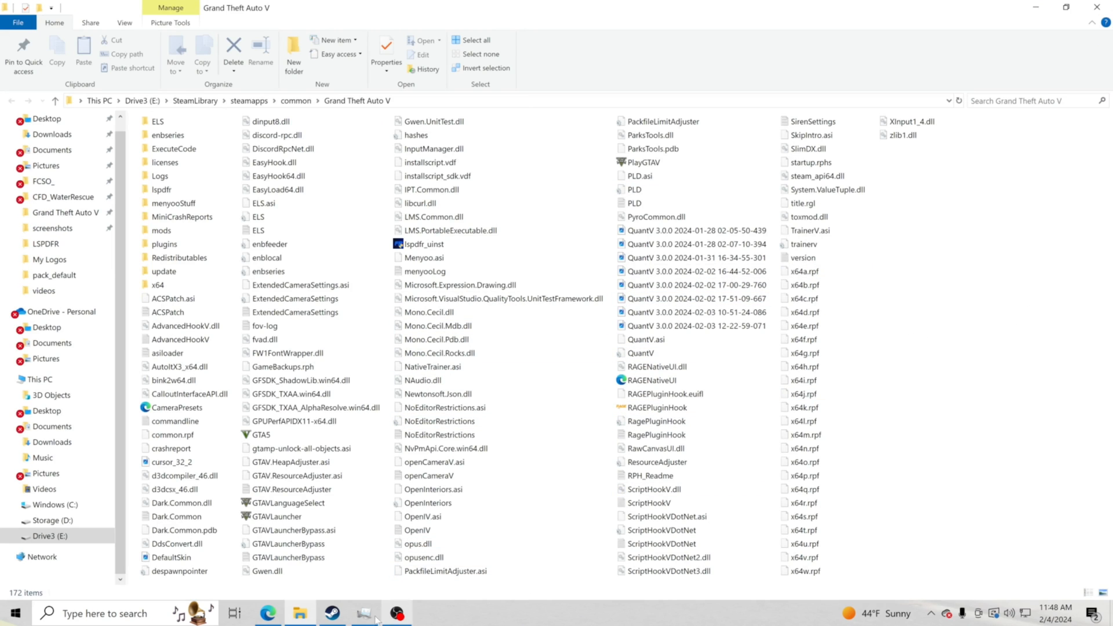
Start the Clipboard plugin download on LCPDFR.com and accept the download terms.
left_click(267, 614)
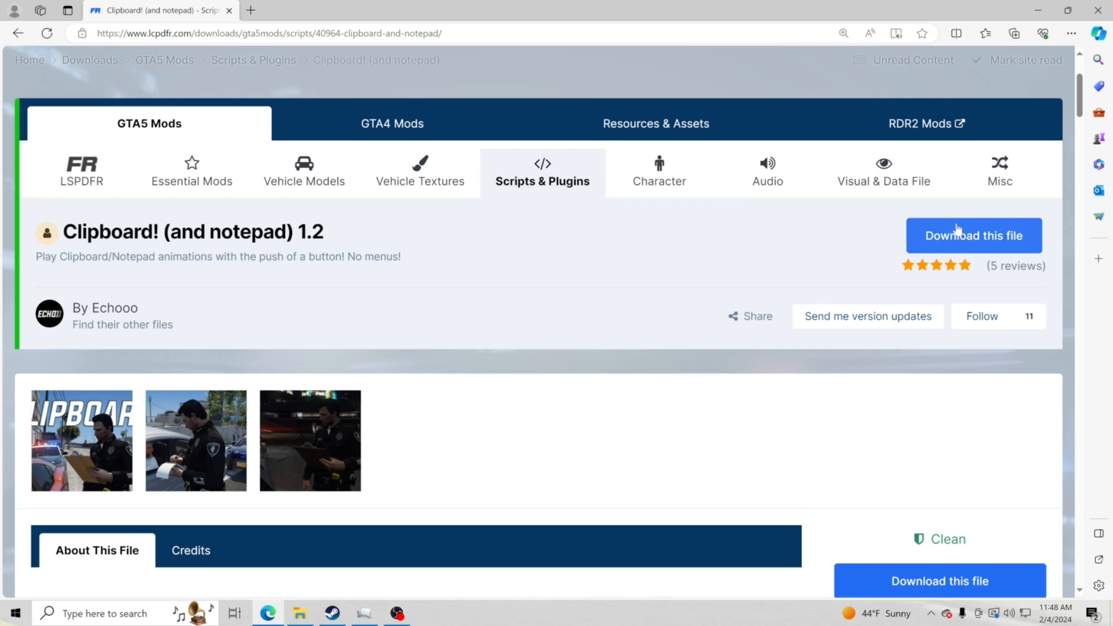
left_click(973, 236)
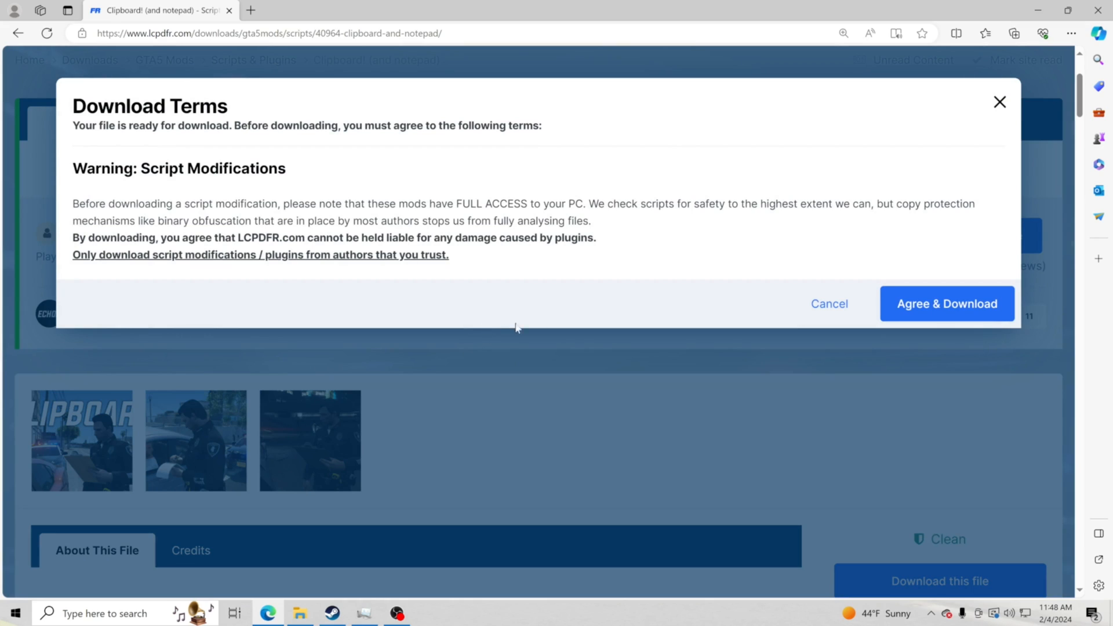
mouse_move(572, 265)
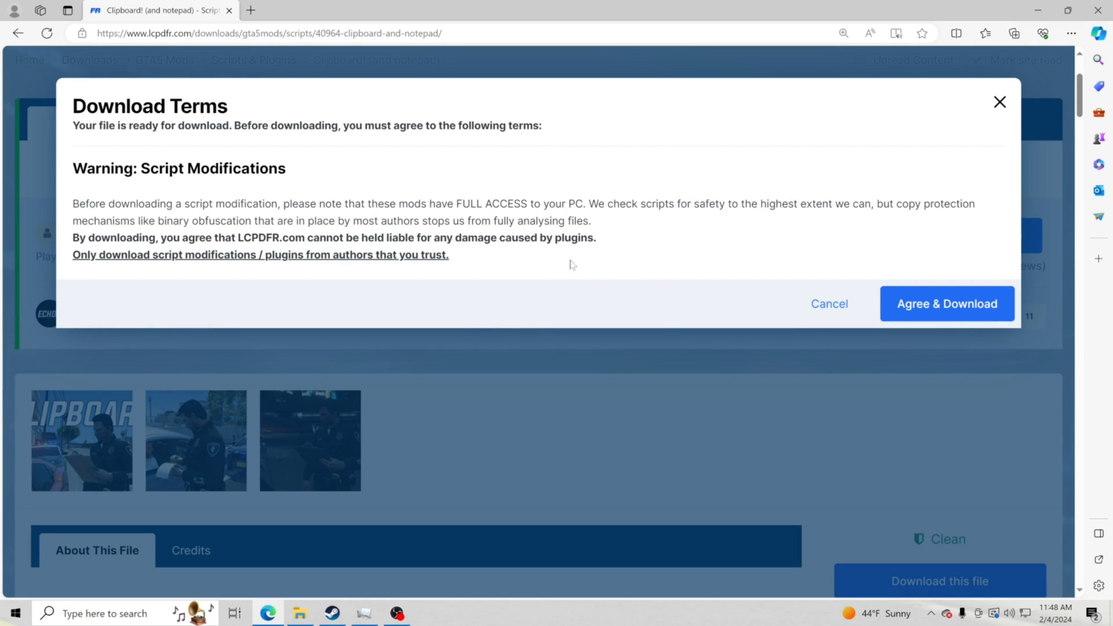
mouse_move(963, 299)
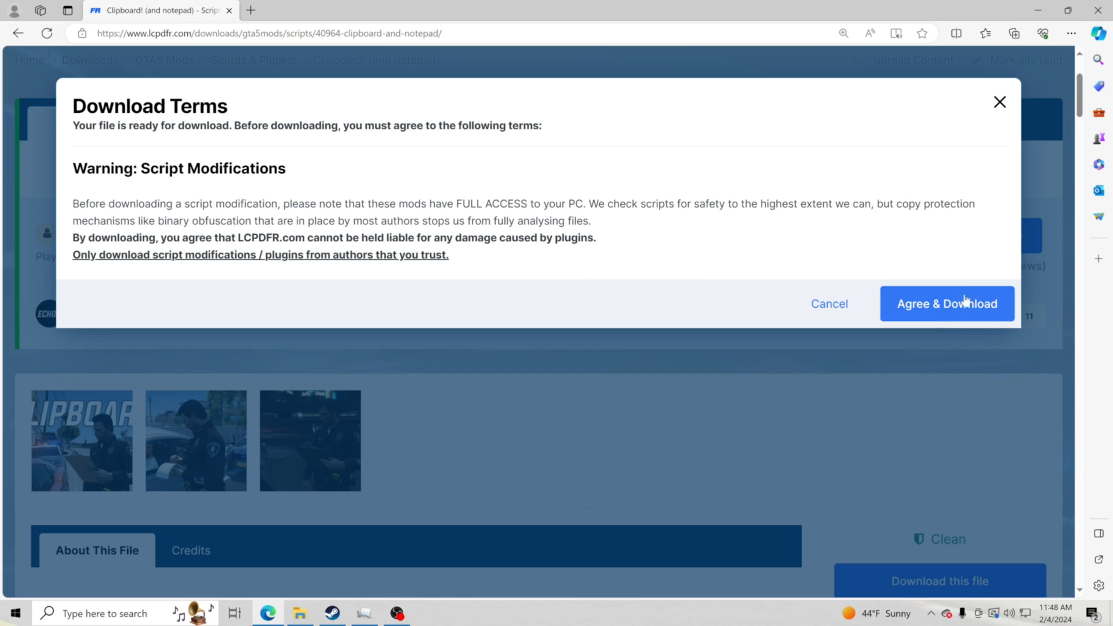
left_click(946, 303)
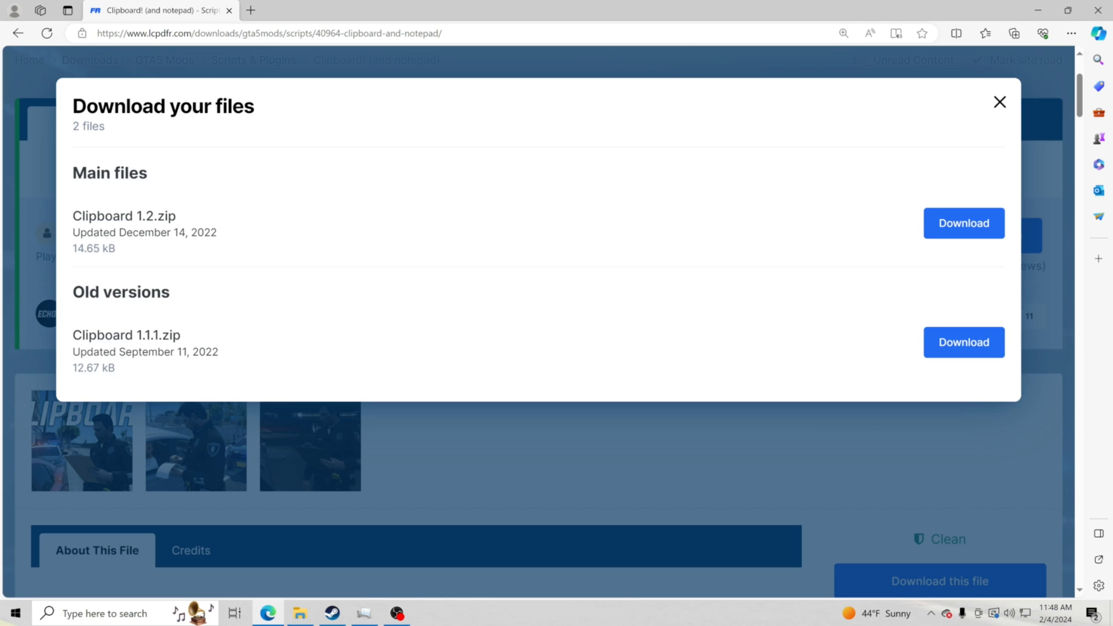
Download the Clipboard 1.2.zip main file and show it in the browser's downloads list.
left_click_drag(73, 173, 217, 232)
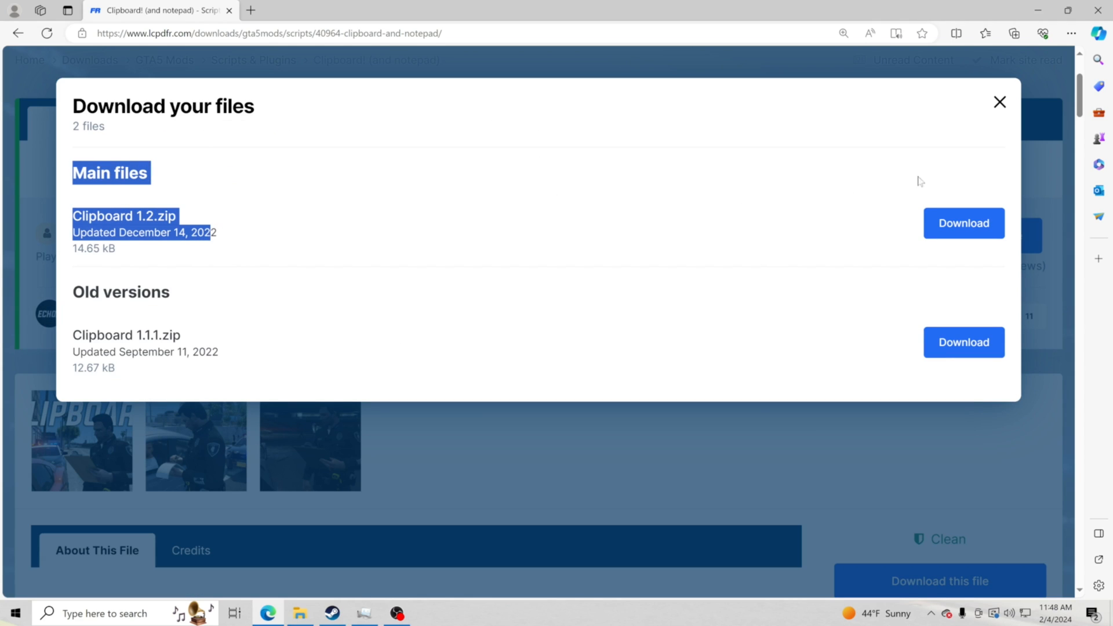
left_click(964, 222)
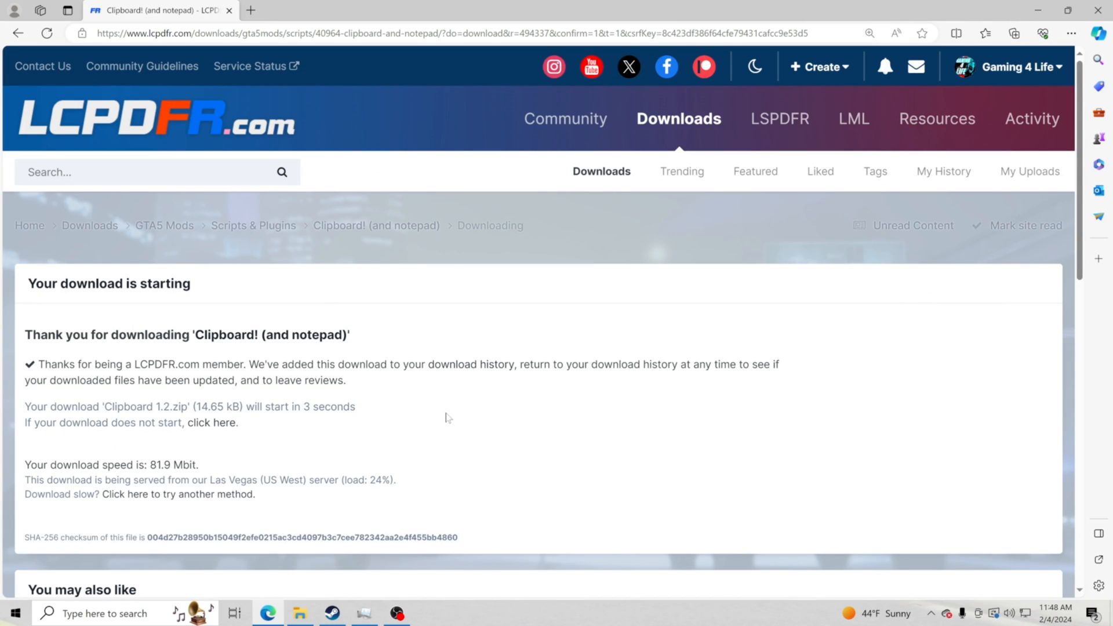
mouse_move(958, 217)
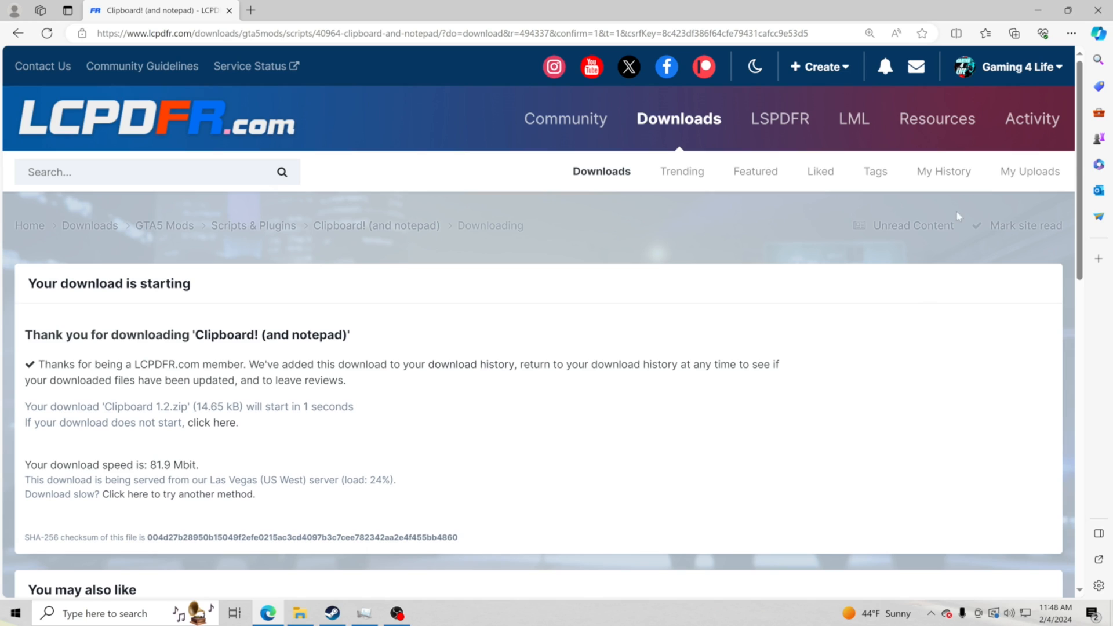
left_click(1014, 34)
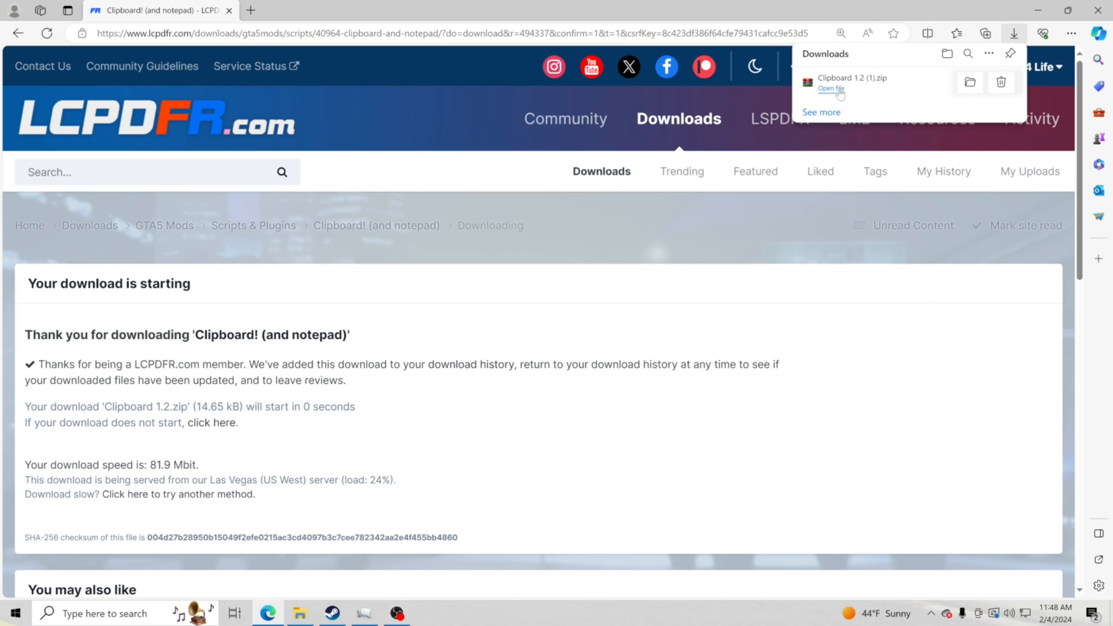
View the Clipboard 1.2 folder contents inside the downloaded zip in WinRAR.
left_click(831, 88)
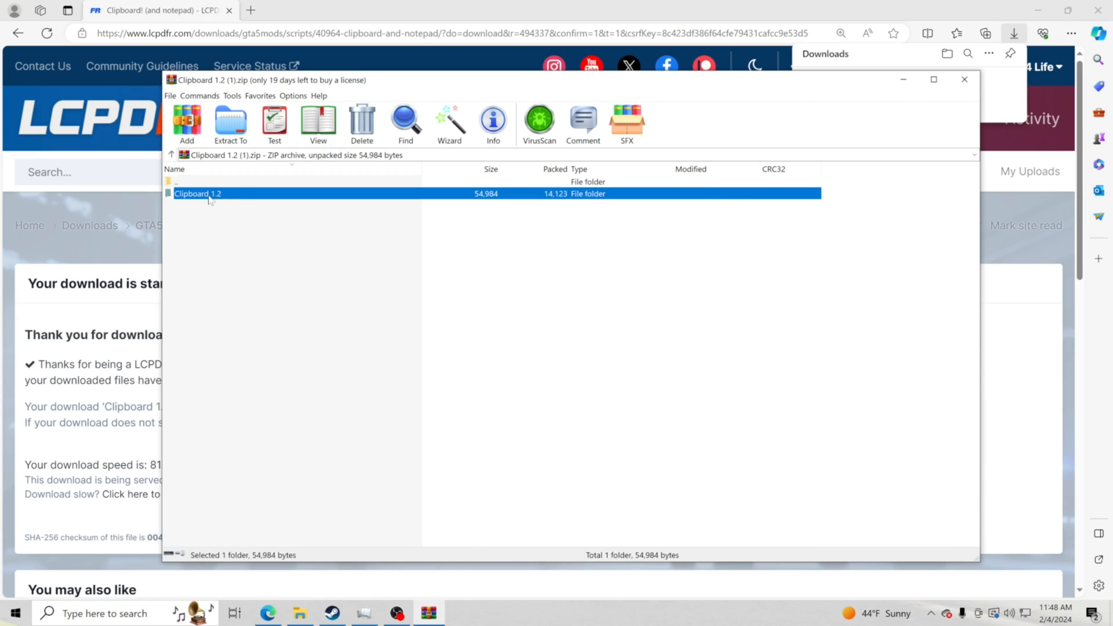
double_click(198, 194)
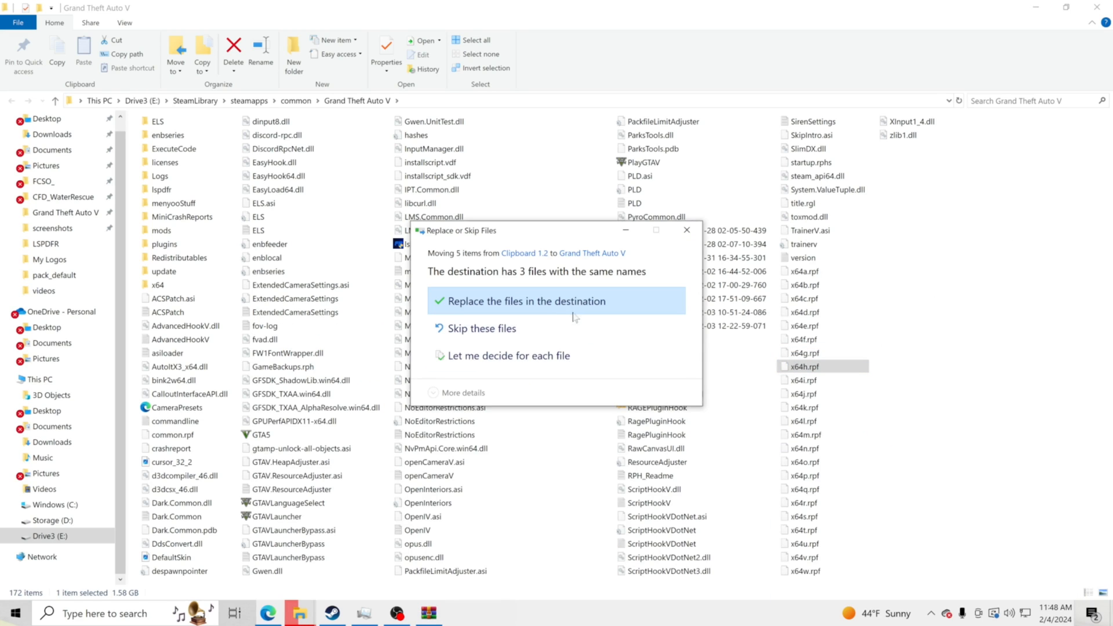
mouse_move(556, 308)
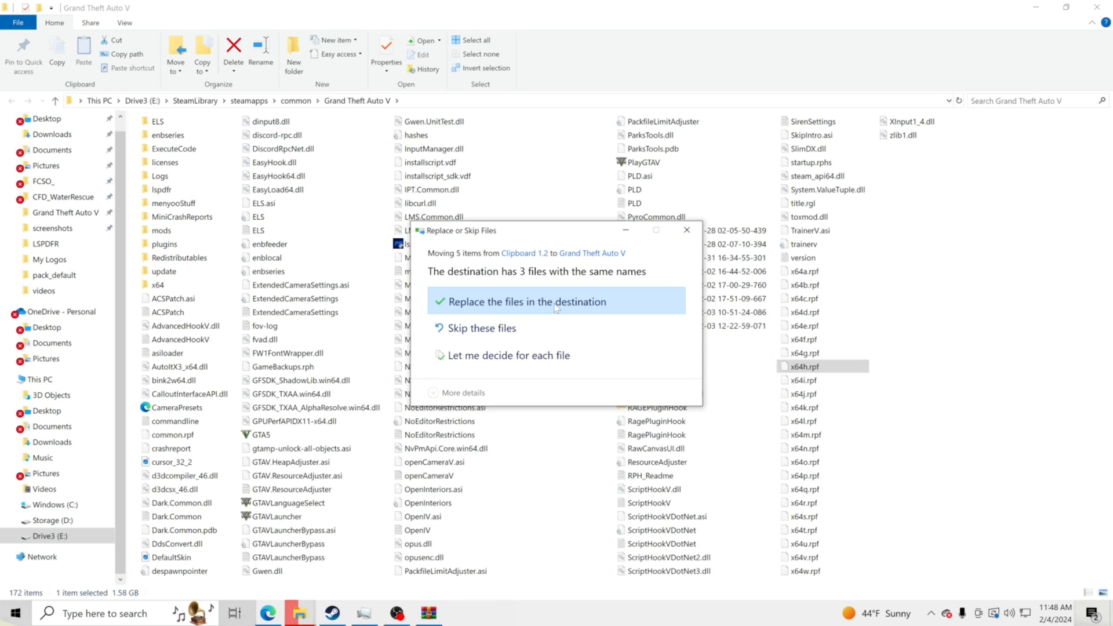
Replace the same-named files in the game folder and go into plugins\LSPDFR.
left_click(527, 302)
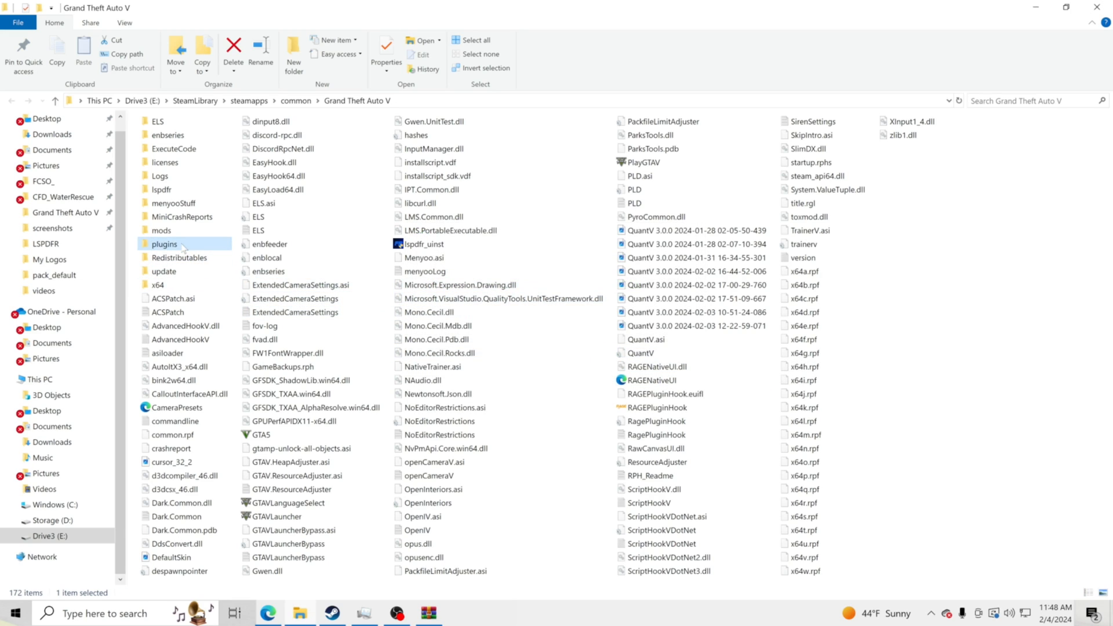
double_click(165, 244)
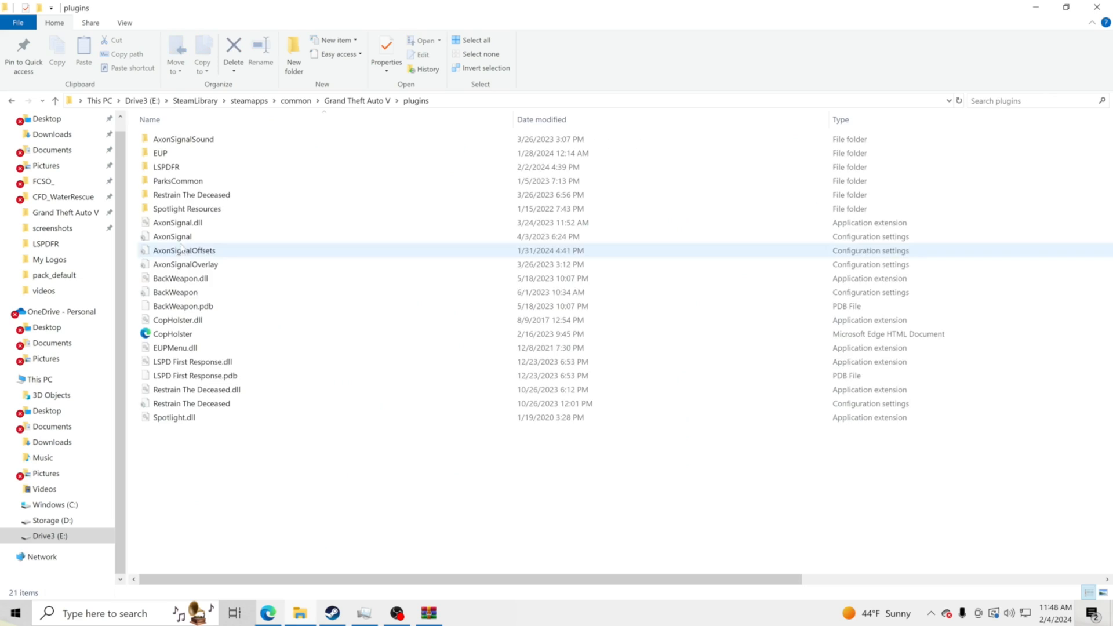
double_click(166, 167)
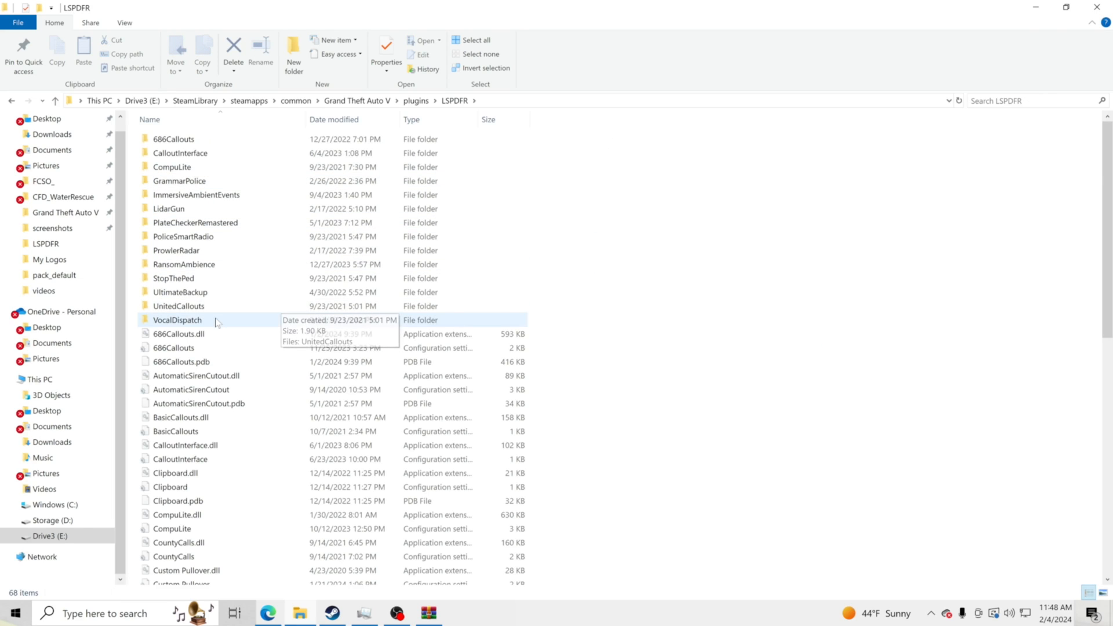
Load the Clipboard settings file from the LSPDFR folder into Notepad.
scroll("down", 3)
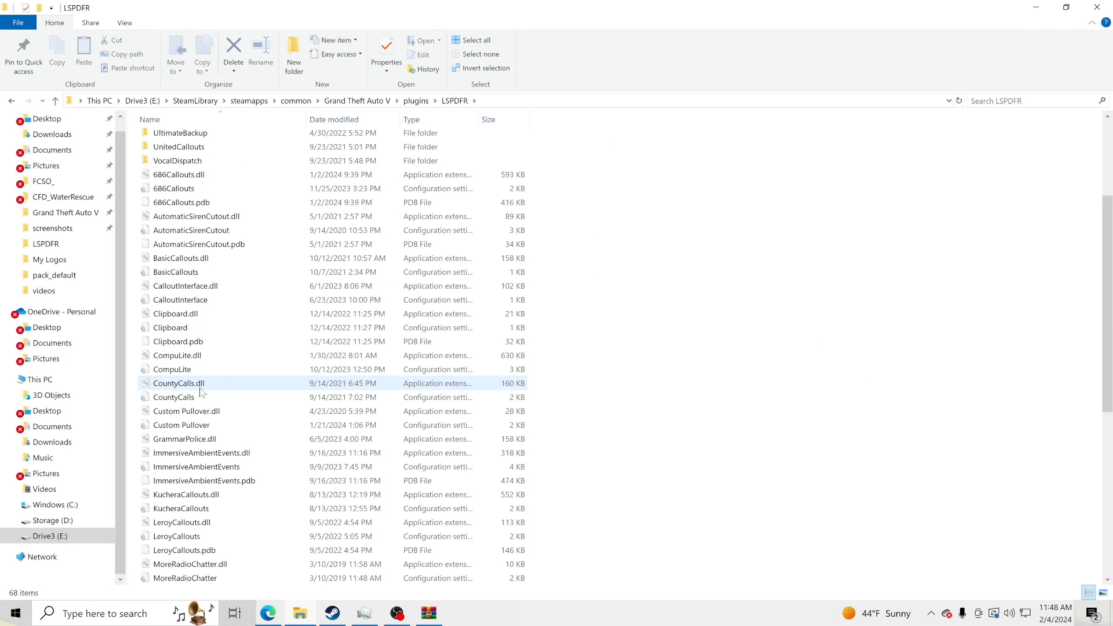
left_click(170, 327)
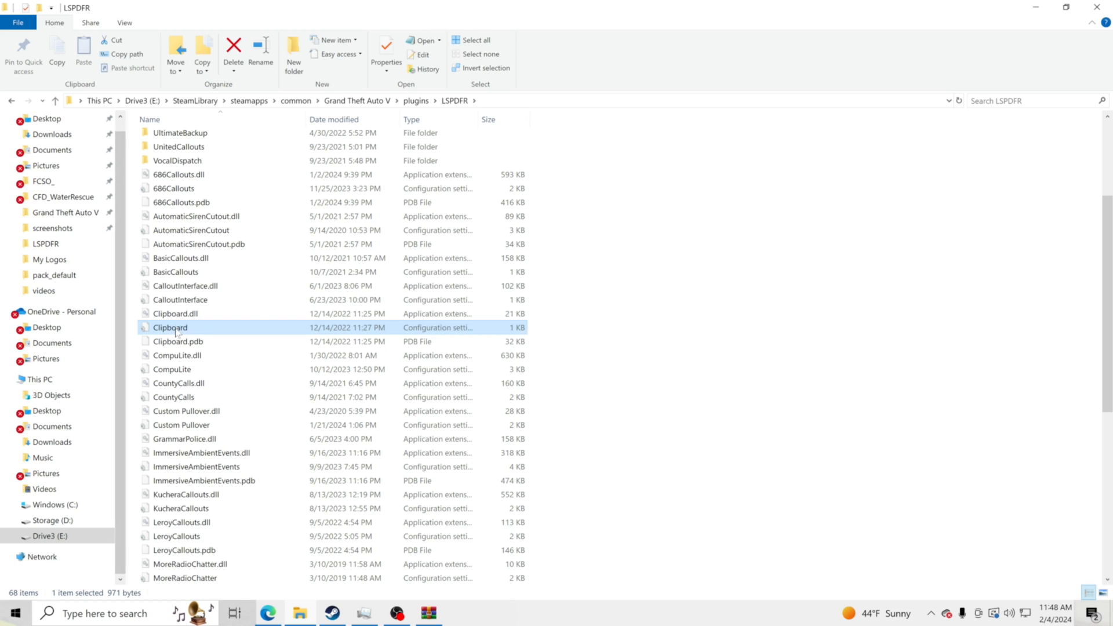
double_click(170, 328)
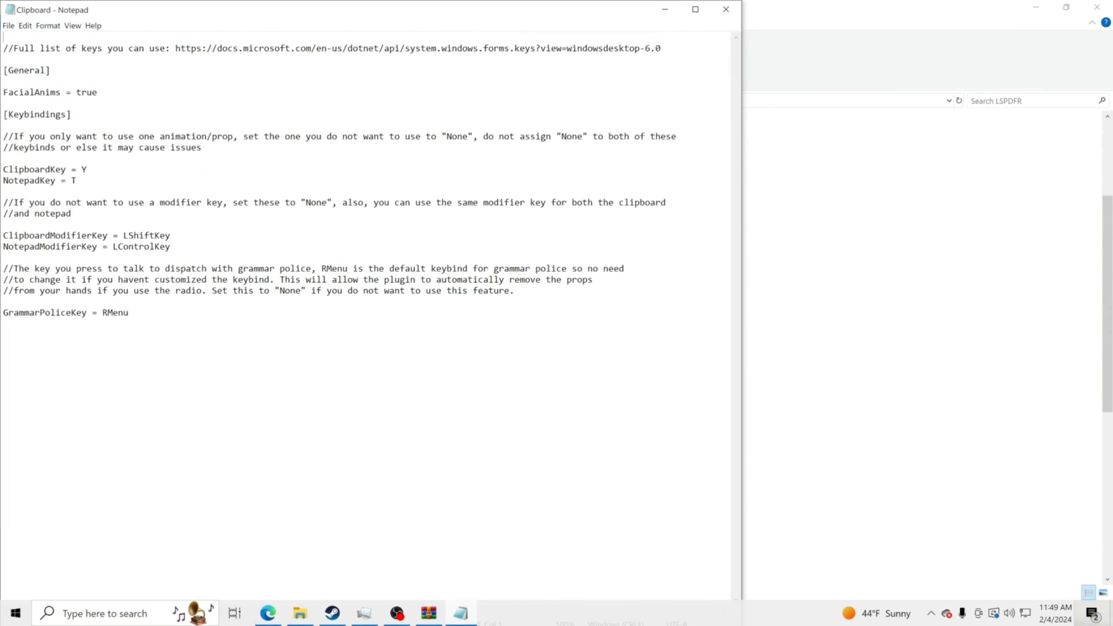
double_click(23, 169)
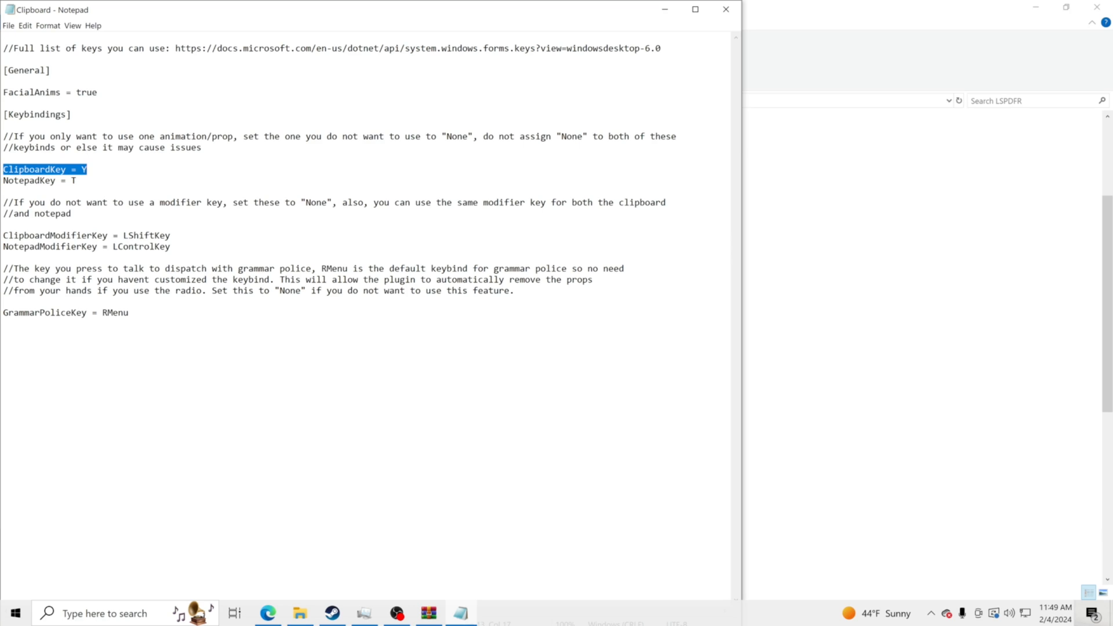
left_click(40, 180)
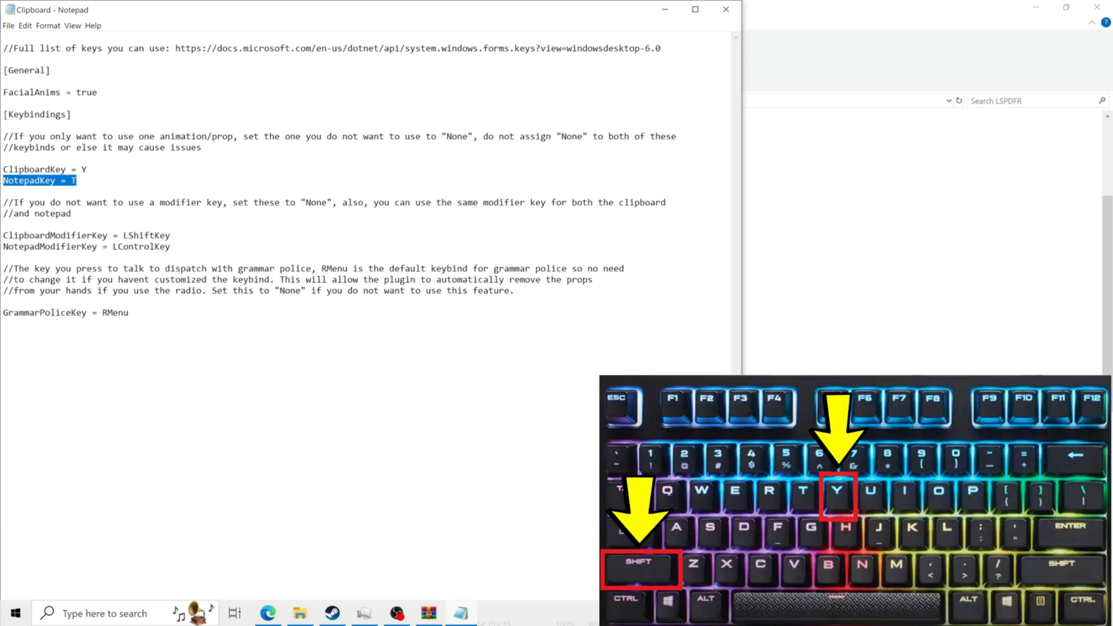
double_click(146, 235)
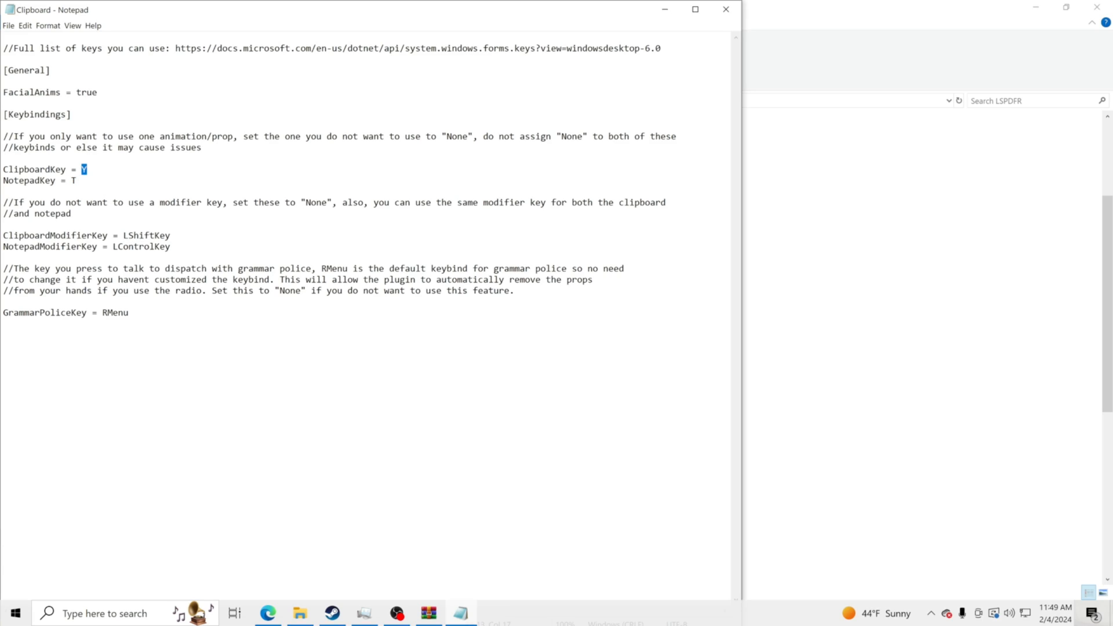
double_click(146, 235)
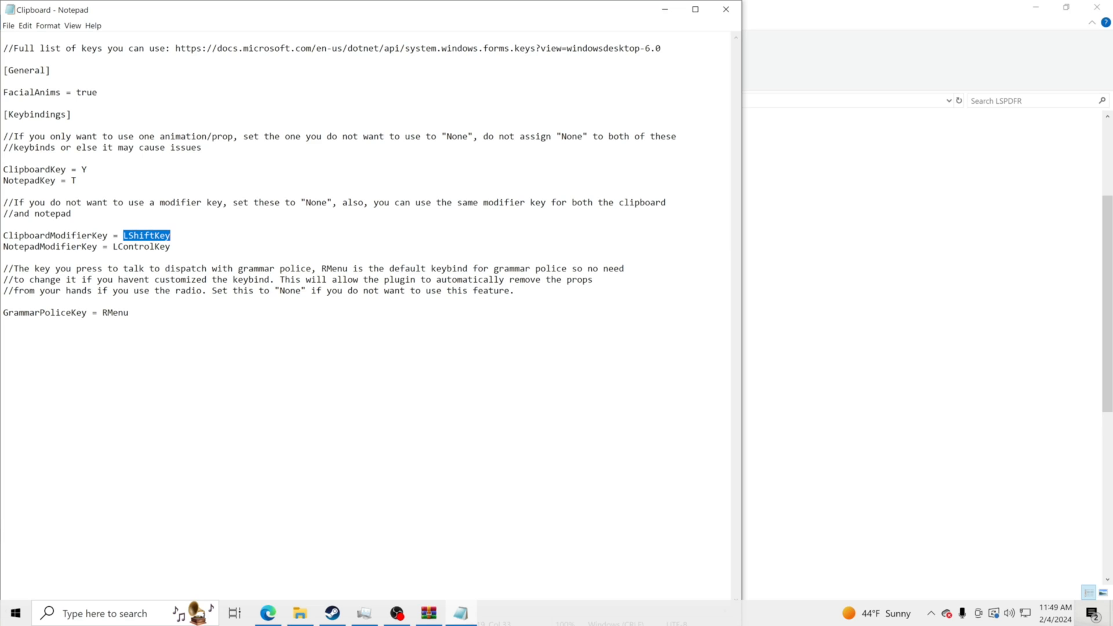
double_click(141, 246)
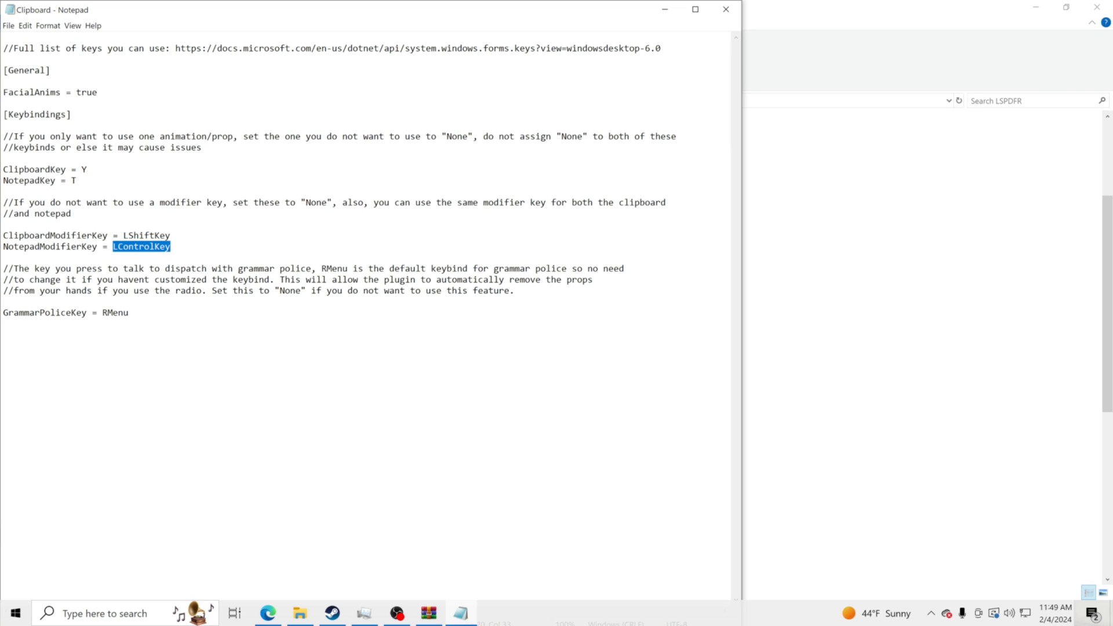
mouse_move(663, 9)
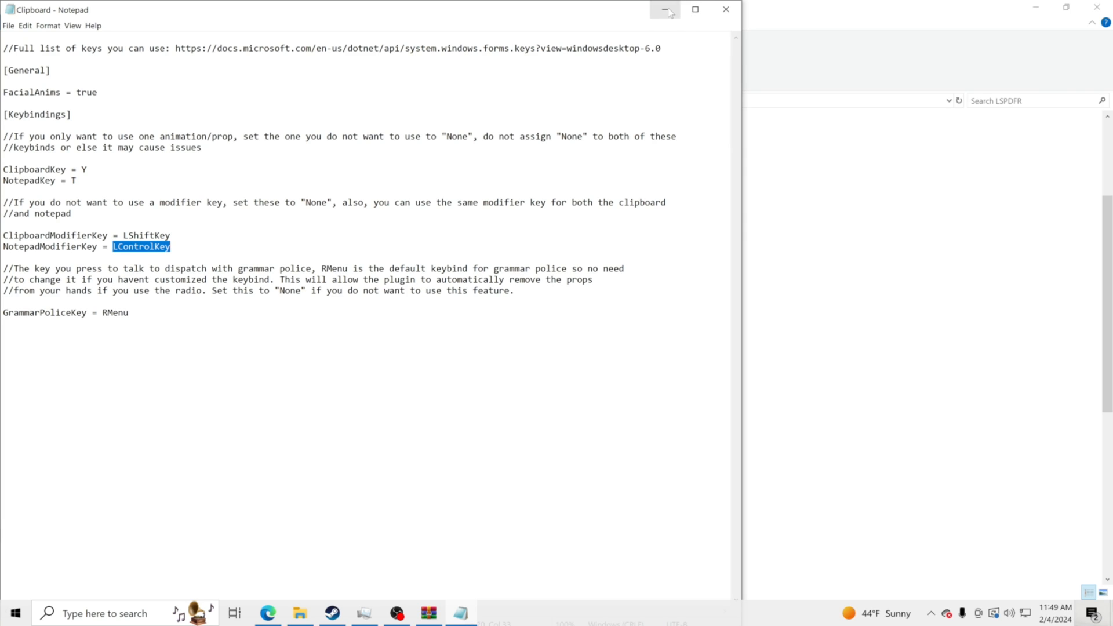
Minimize Notepad, return to the Grand Theft Auto V folder and launch RAGEPluginHook.
left_click(664, 9)
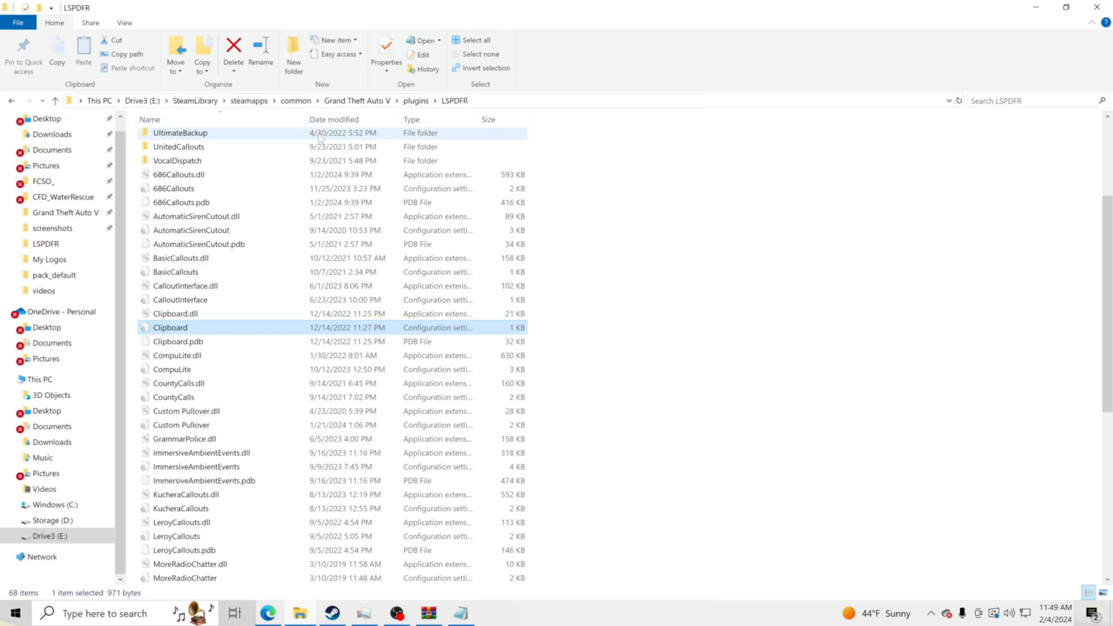
left_click(357, 99)
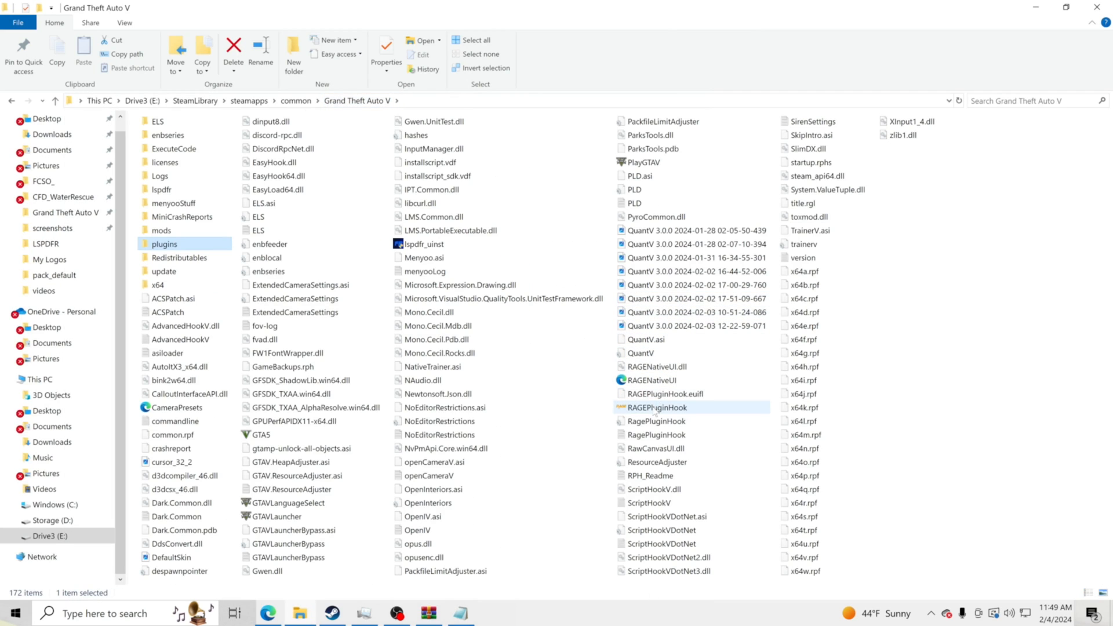
left_click(803, 435)
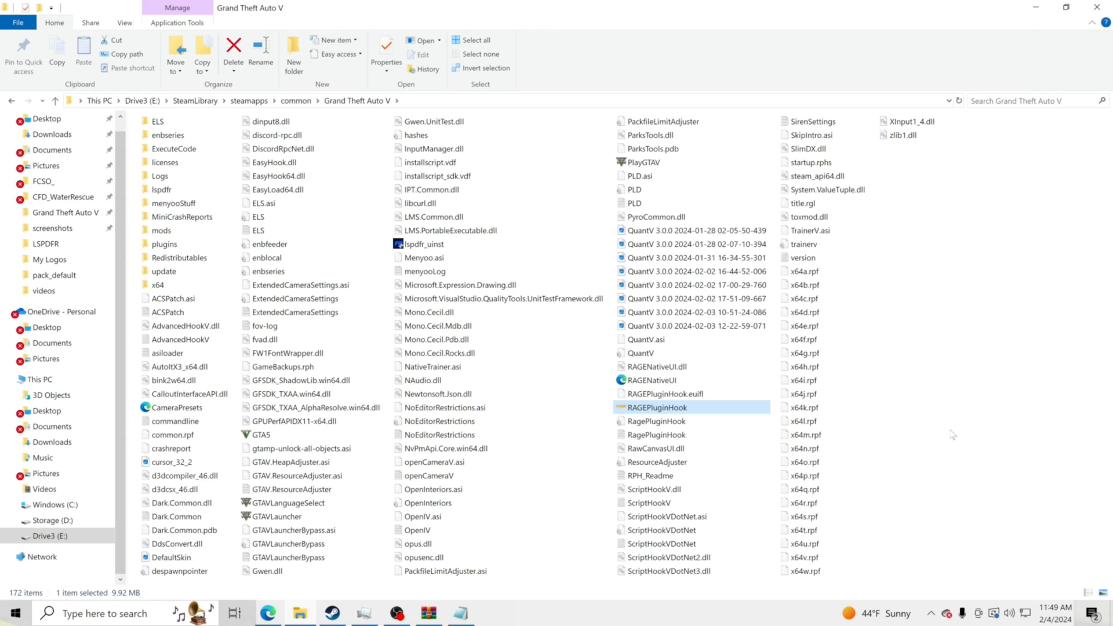
double_click(656, 407)
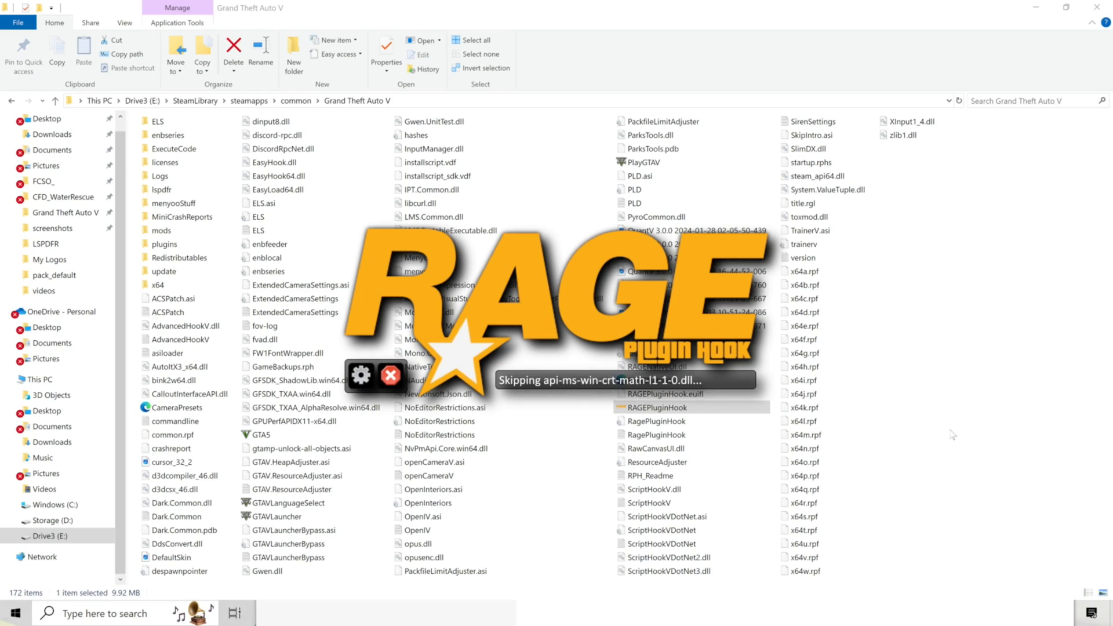